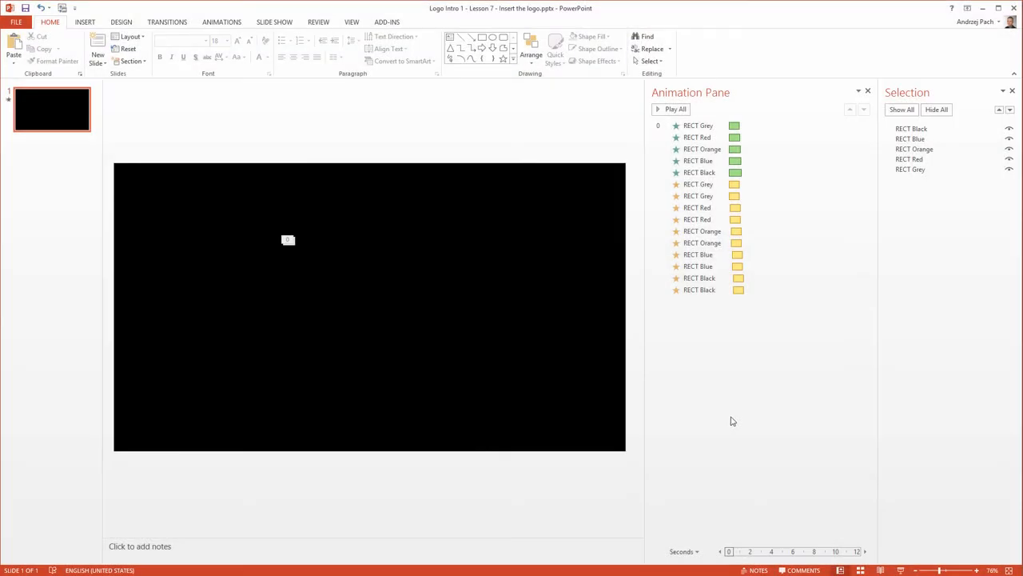
pyautogui.moveTo(695, 419)
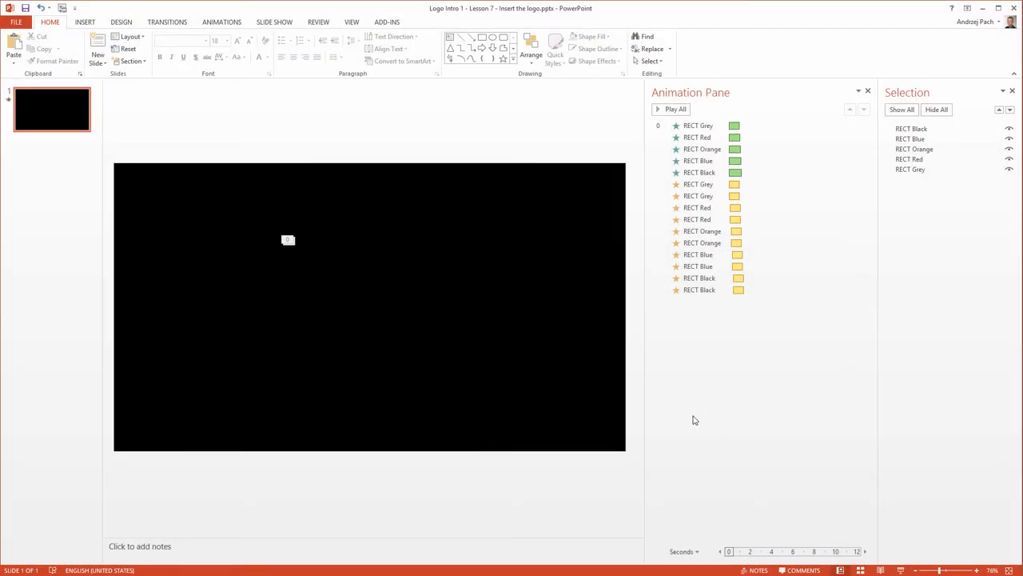
pyautogui.moveTo(295, 339)
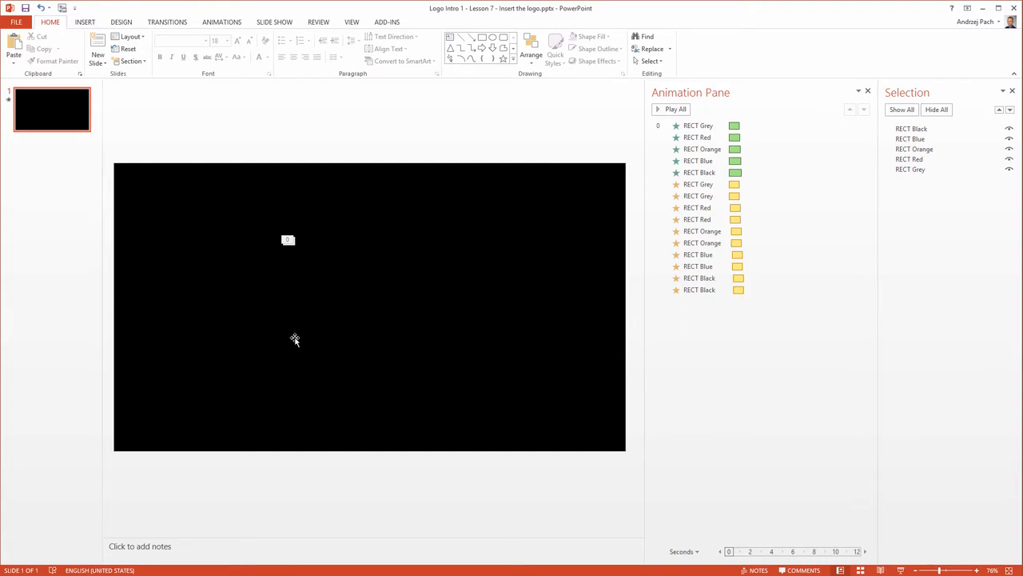
pyautogui.moveTo(392, 364)
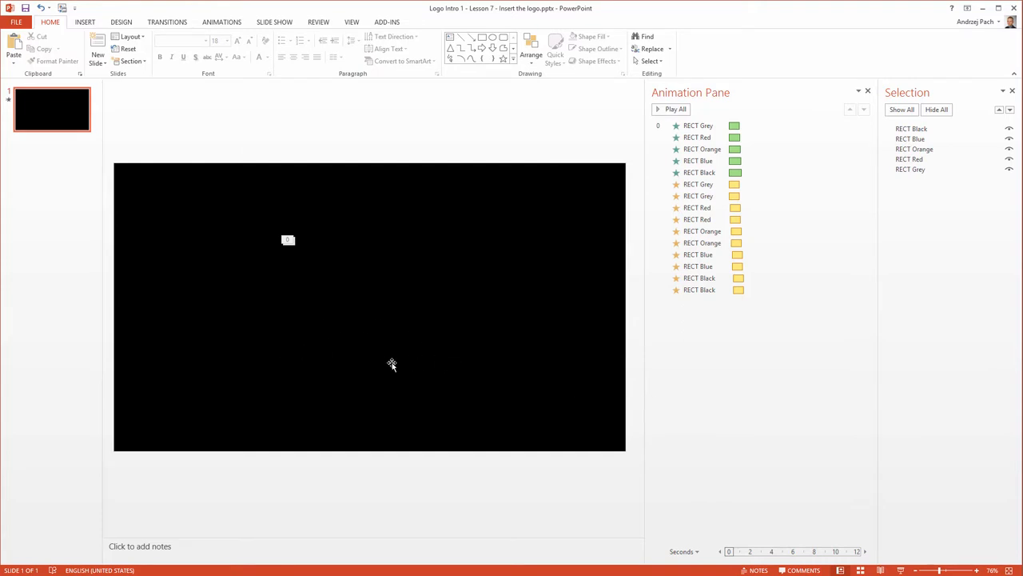
pyautogui.moveTo(405, 366)
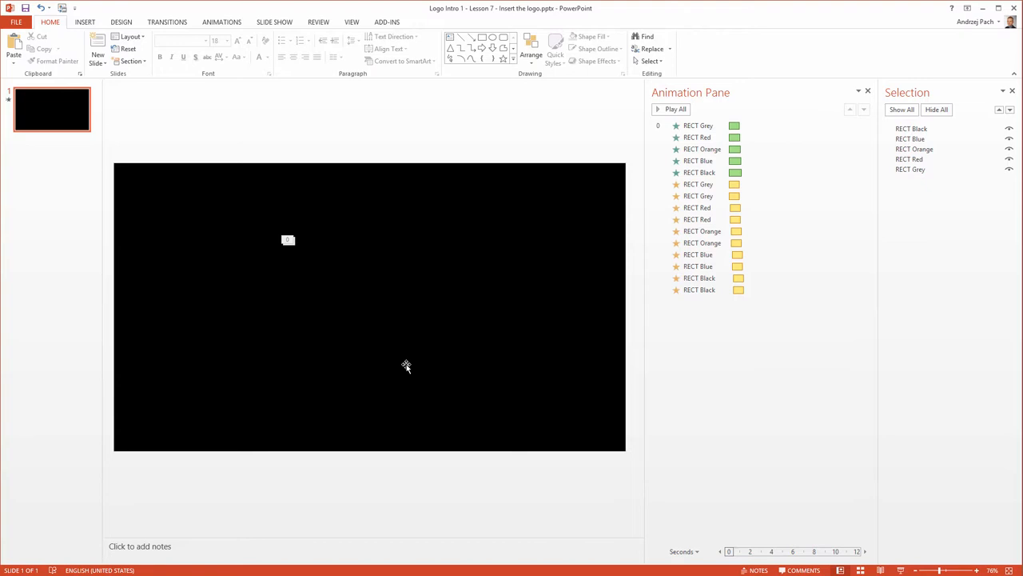
pyautogui.moveTo(156, 410)
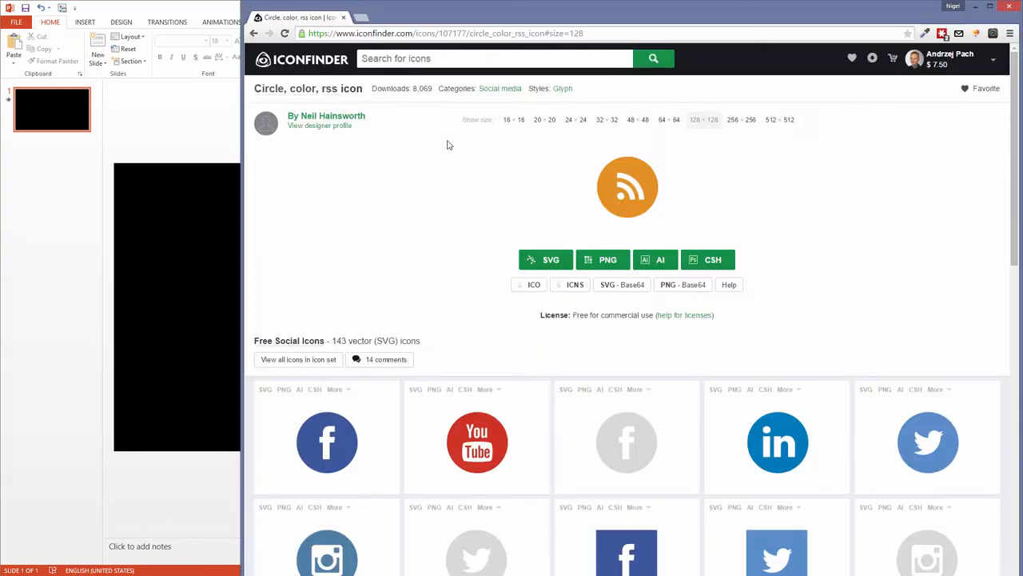
pyautogui.moveTo(419, 77)
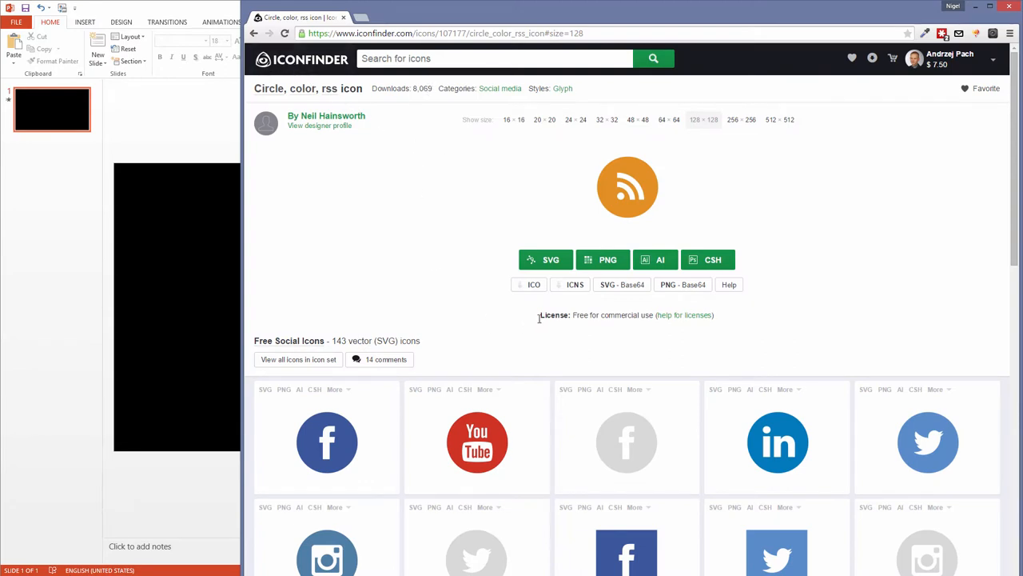
pyautogui.moveTo(578, 327)
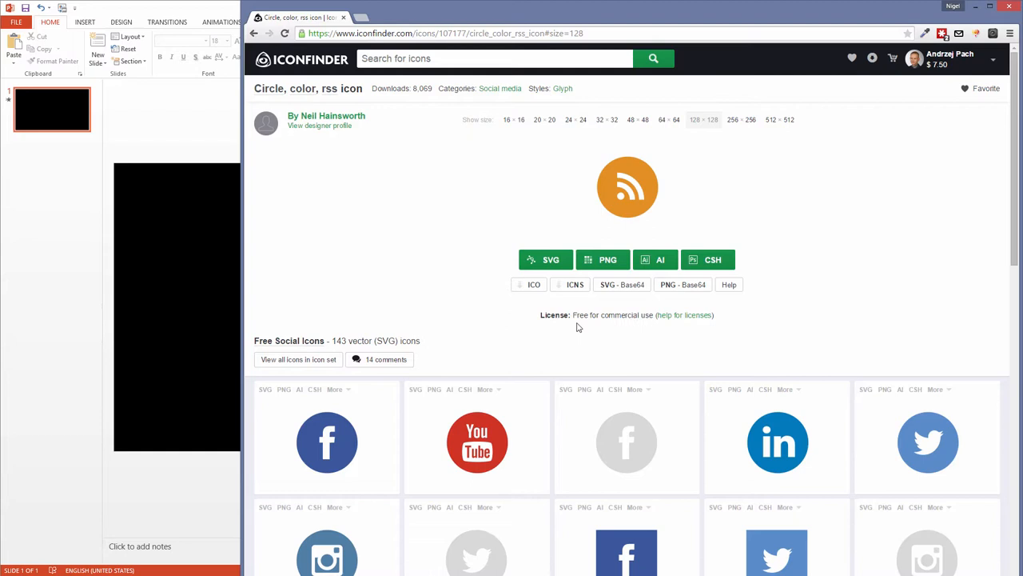
pyautogui.moveTo(644, 328)
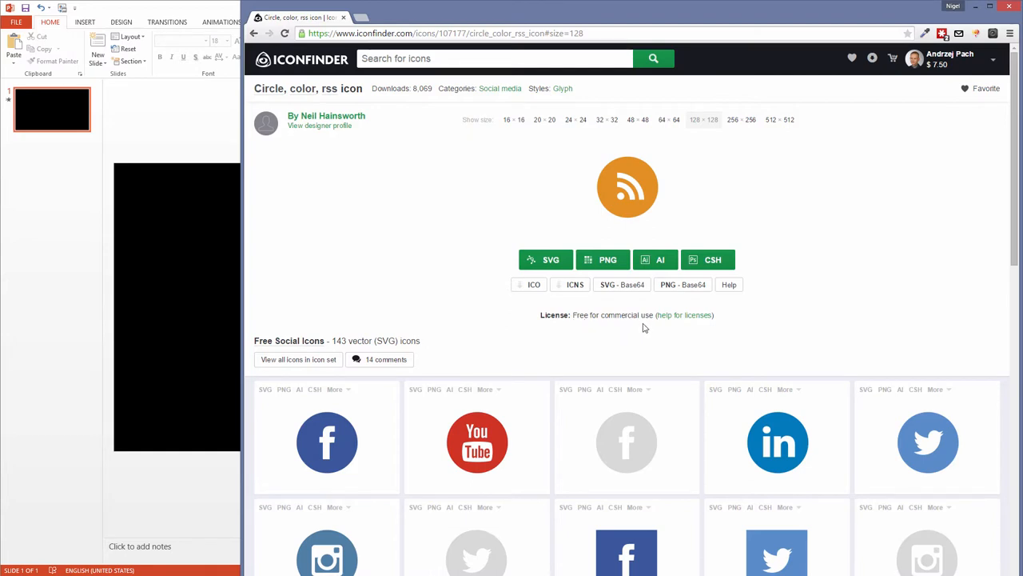
pyautogui.moveTo(325, 58)
pyautogui.write('circle')
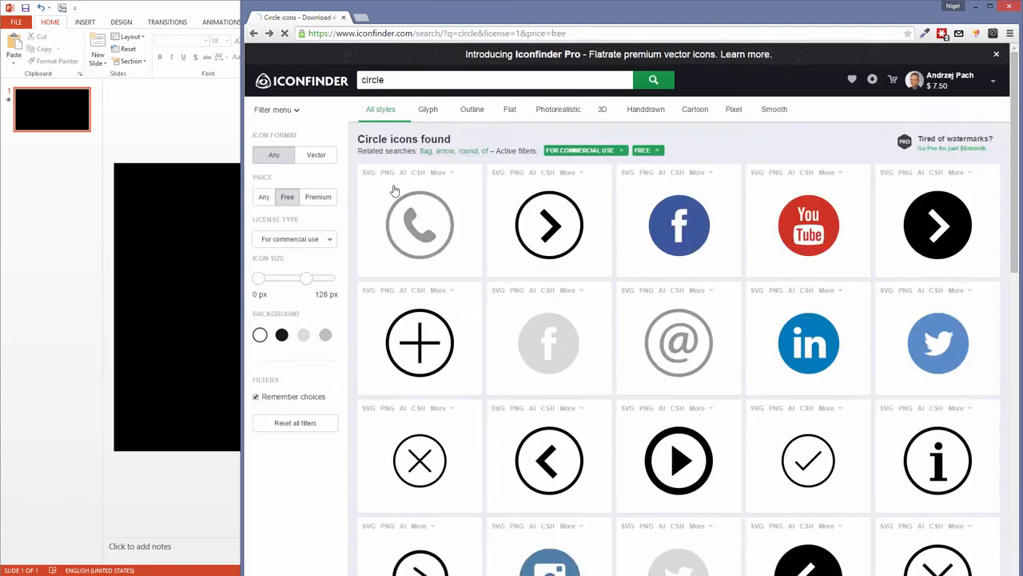
# Scroll the Iconfinder circle results and pick one of the free icons
pyautogui.scroll(-3)
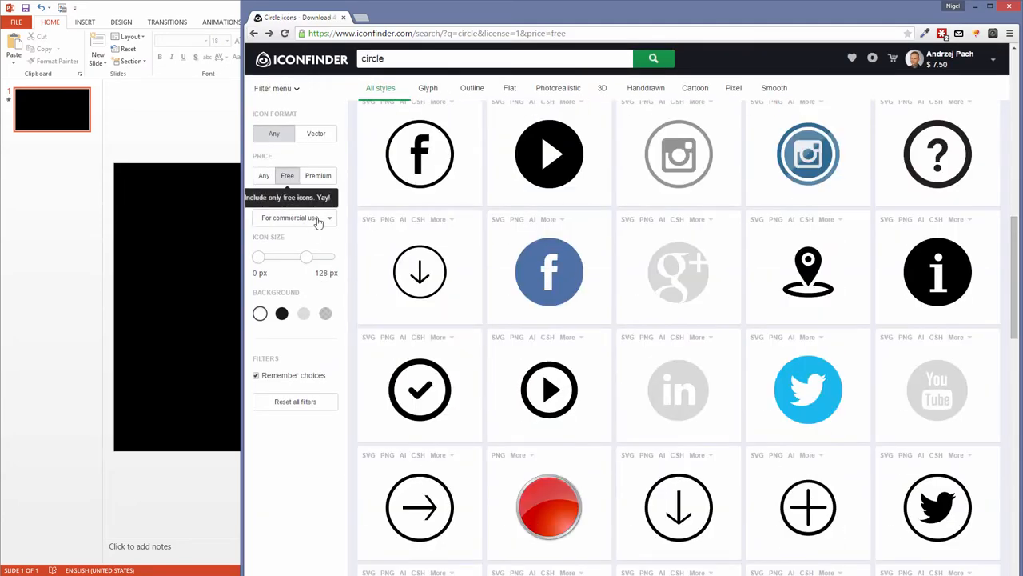
pyautogui.click(296, 218)
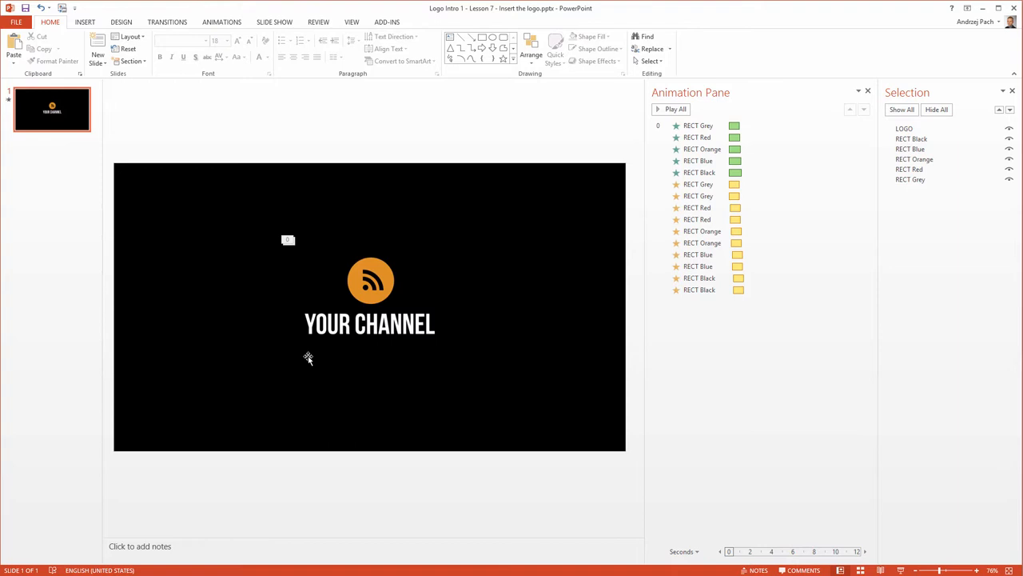
pyautogui.moveTo(246, 280)
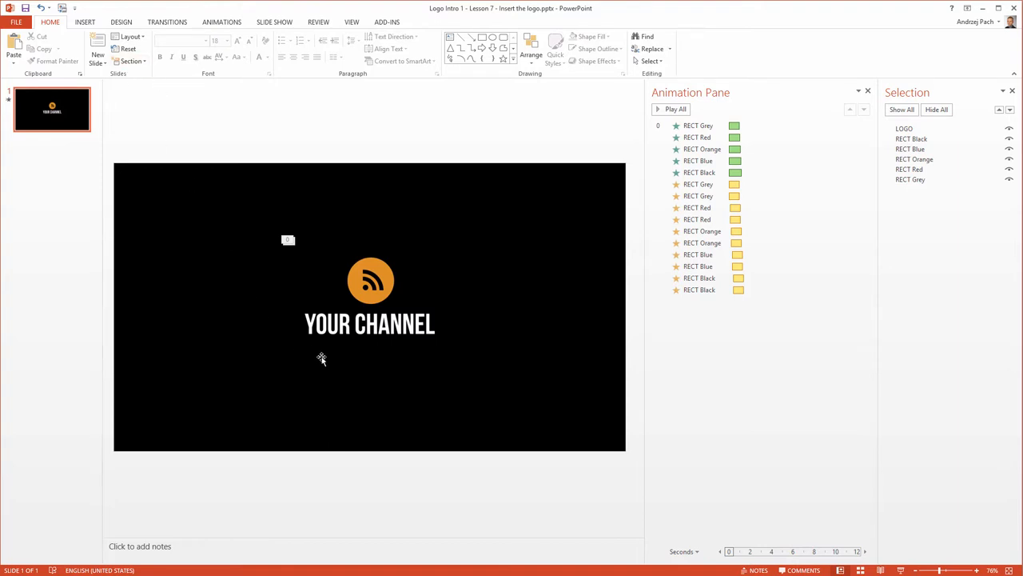
pyautogui.moveTo(345, 364)
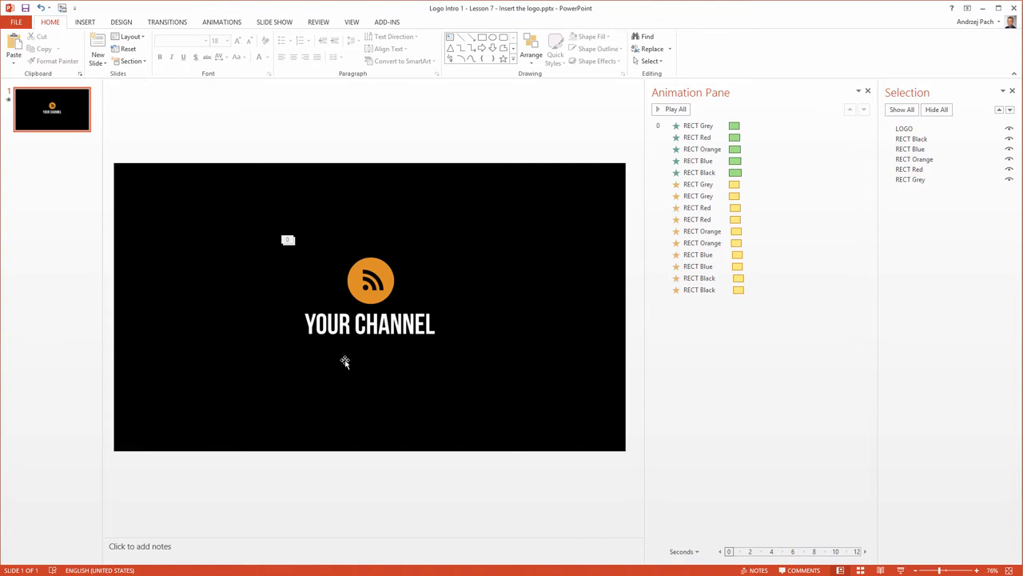
pyautogui.moveTo(353, 277)
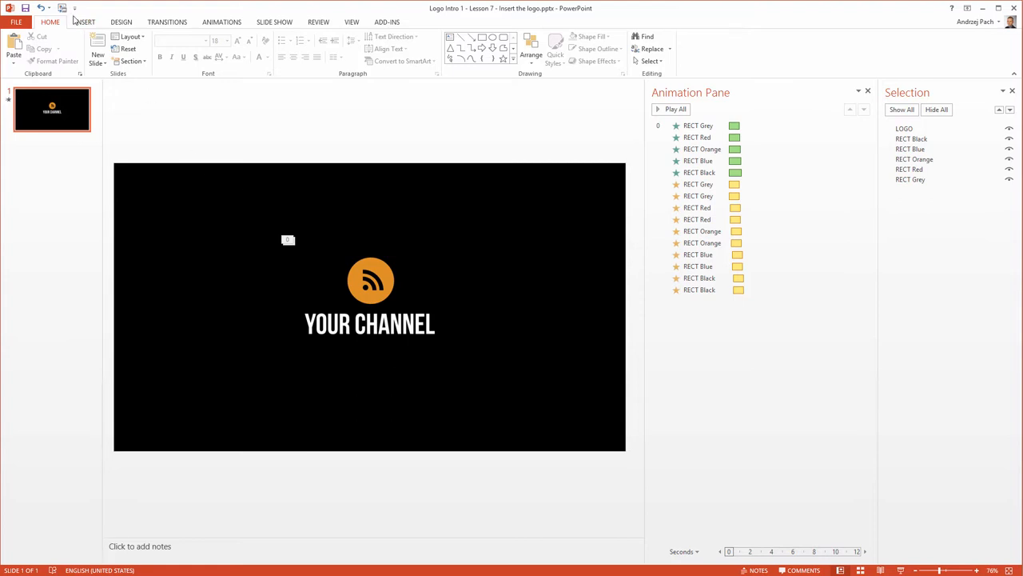
# Draw a straight horizontal line shape under the YOUR CHANNEL title and bring up its context menu
pyautogui.click(94, 22)
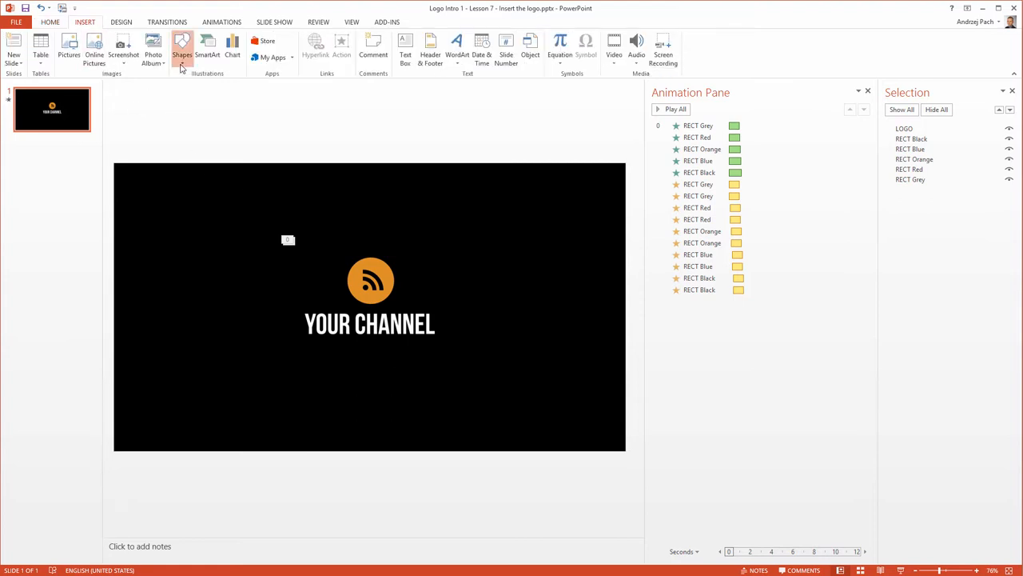
pyautogui.click(182, 44)
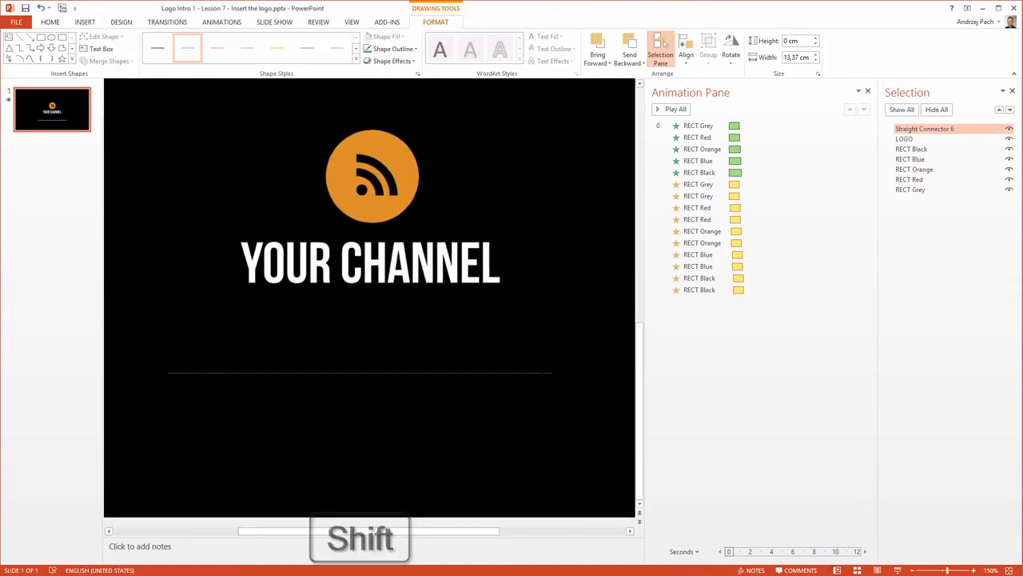
pyautogui.moveTo(550, 372); pyautogui.dragTo(480, 372)
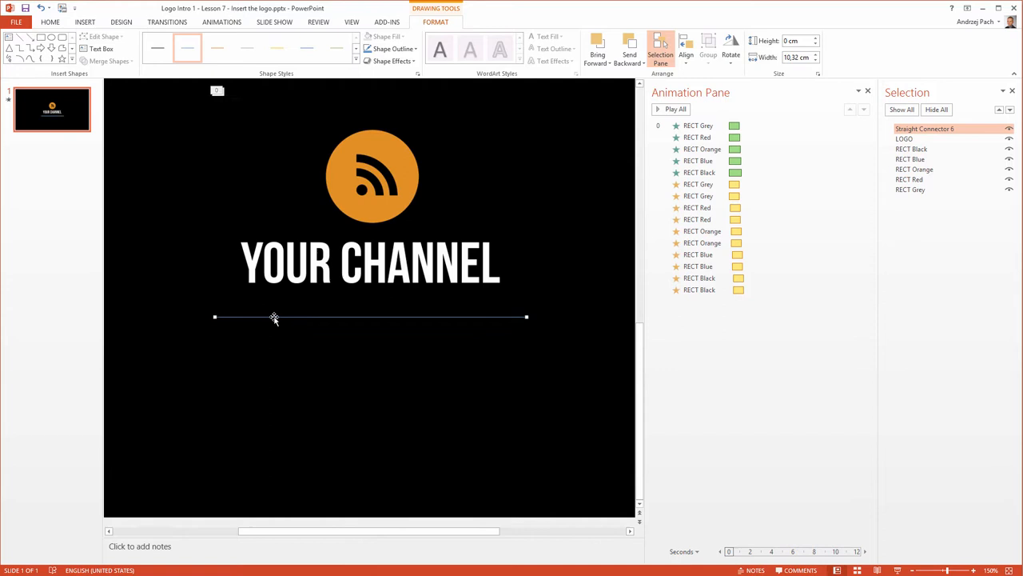
pyautogui.rightClick(274, 317)
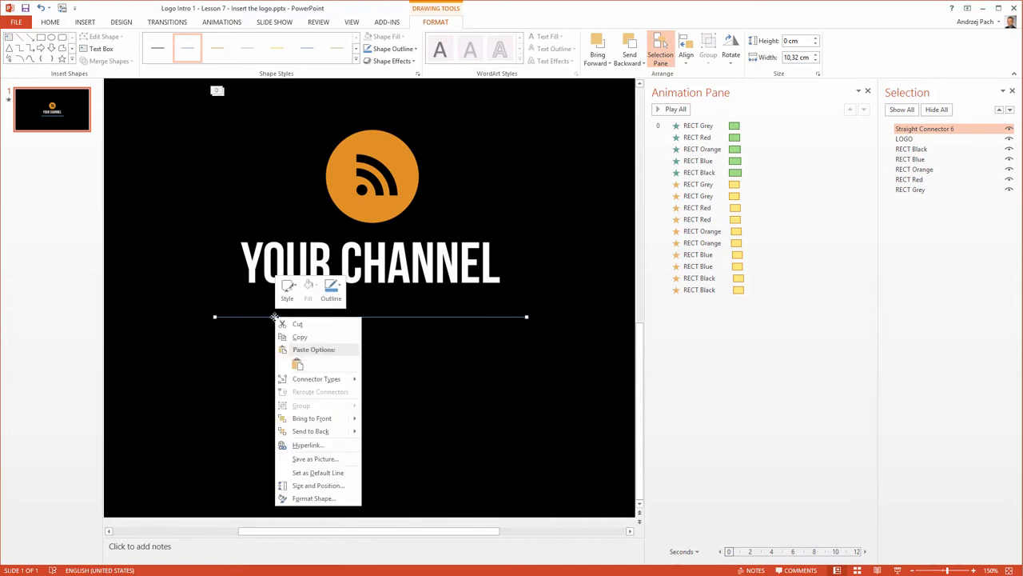
# In Format Shape, switch the line to a gradient line and move a colour stop toward the orange middle
pyautogui.click(316, 498)
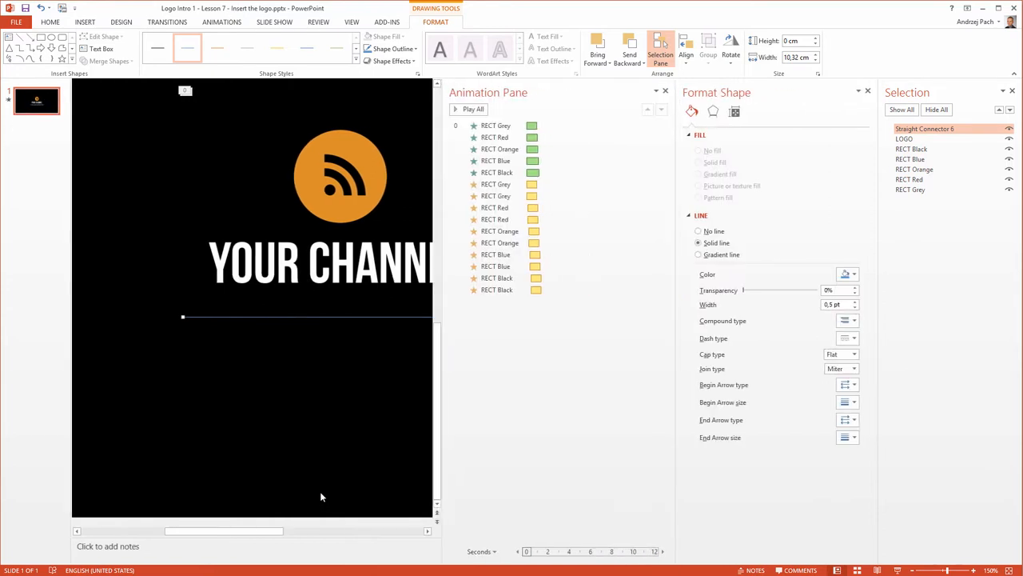
pyautogui.click(664, 90)
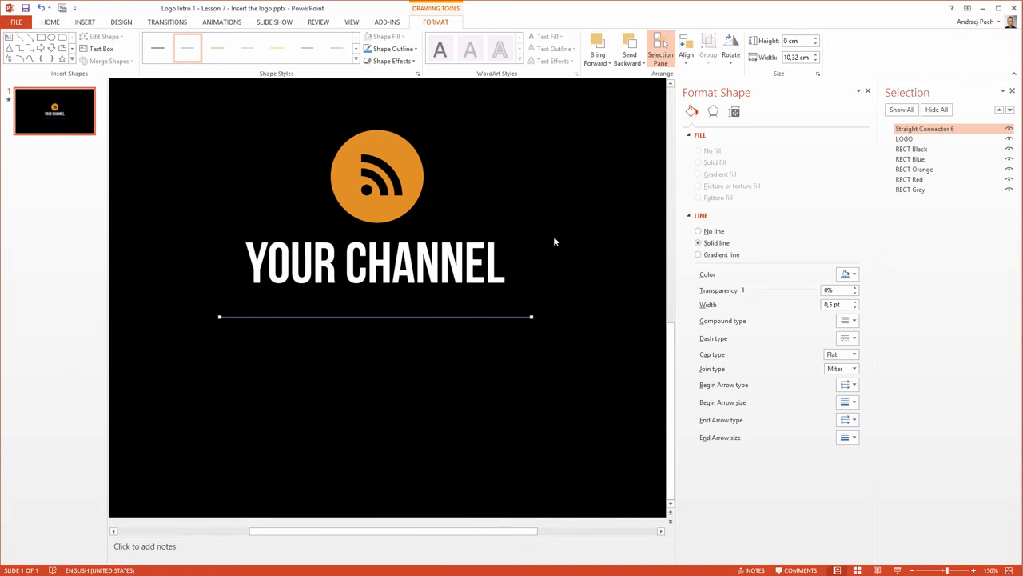
pyautogui.moveTo(567, 296)
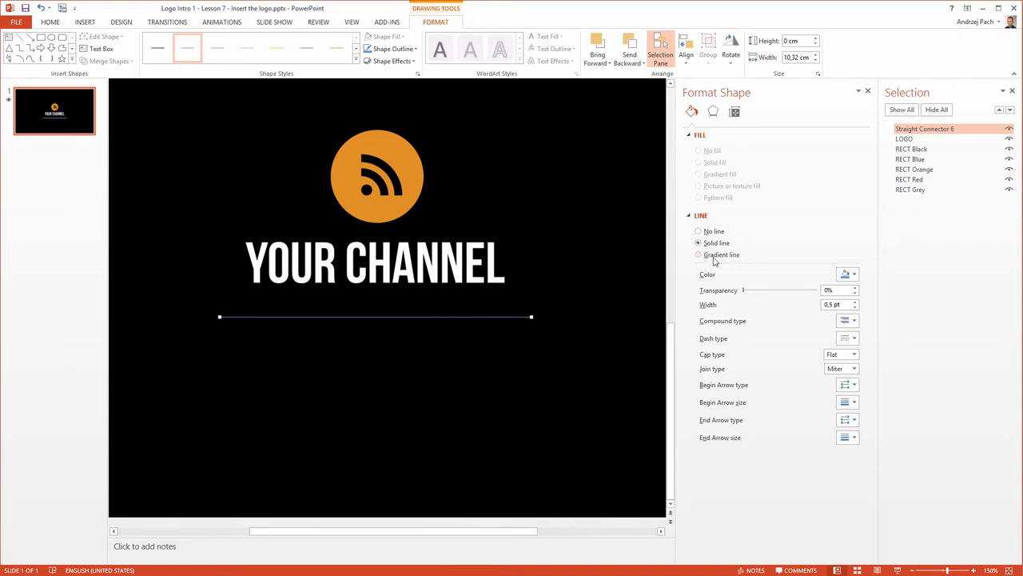
pyautogui.click(699, 254)
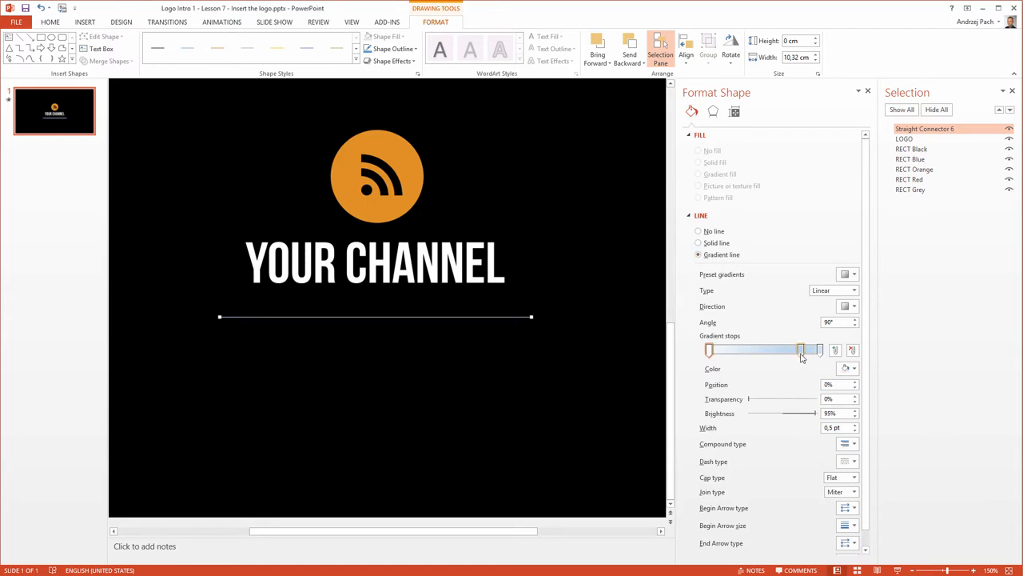
pyautogui.moveTo(799, 350); pyautogui.dragTo(760, 350)
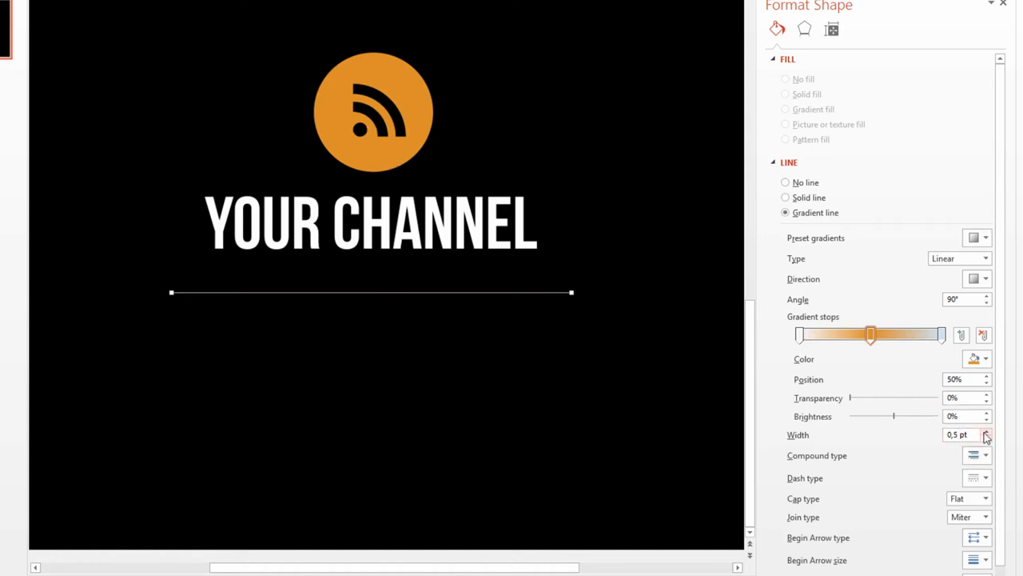
# Thicken the underline and set both gradient end stops to 100% transparency
pyautogui.click(995, 431)
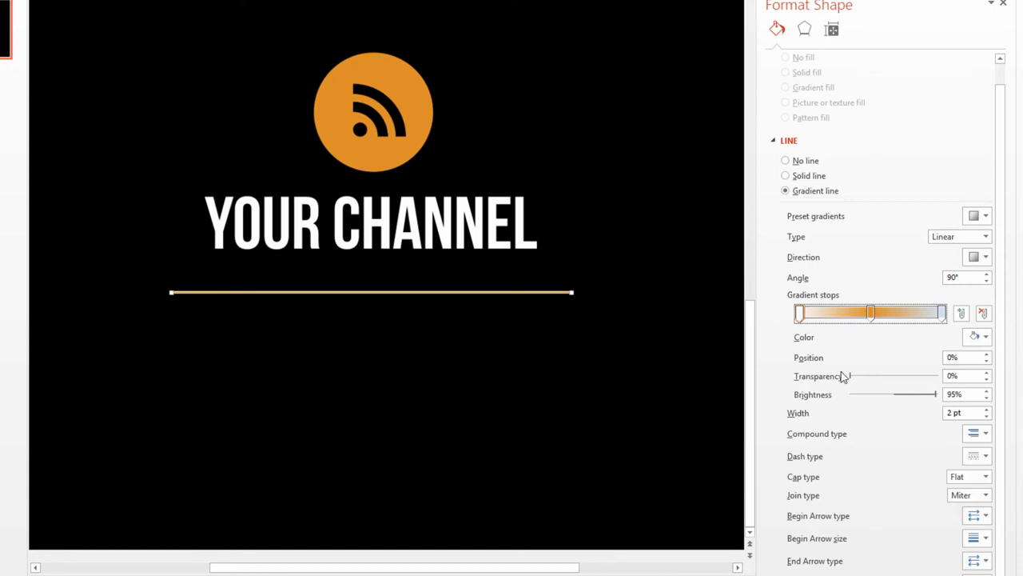
pyautogui.moveTo(850, 376); pyautogui.dragTo(939, 376)
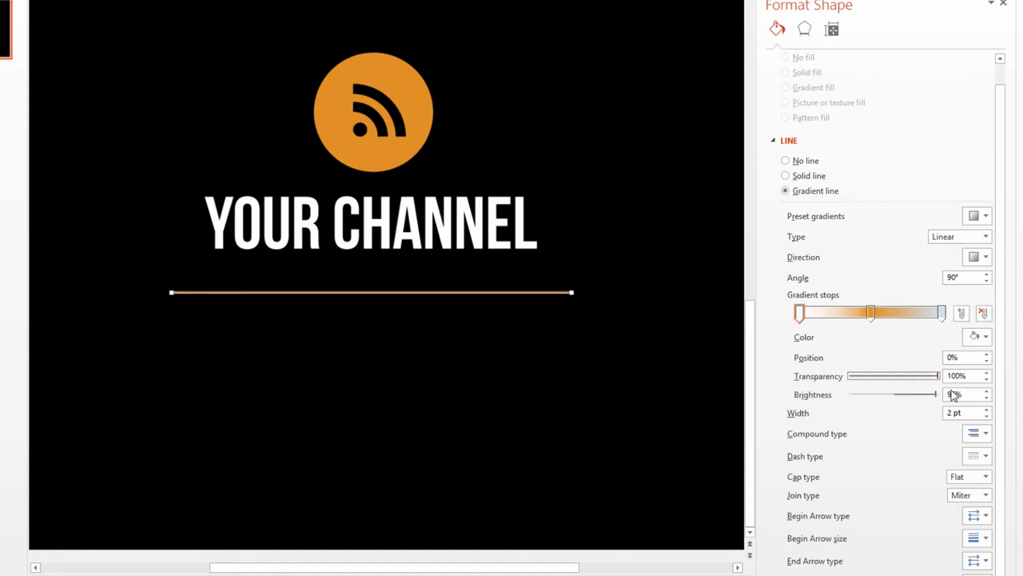
pyautogui.click(939, 314)
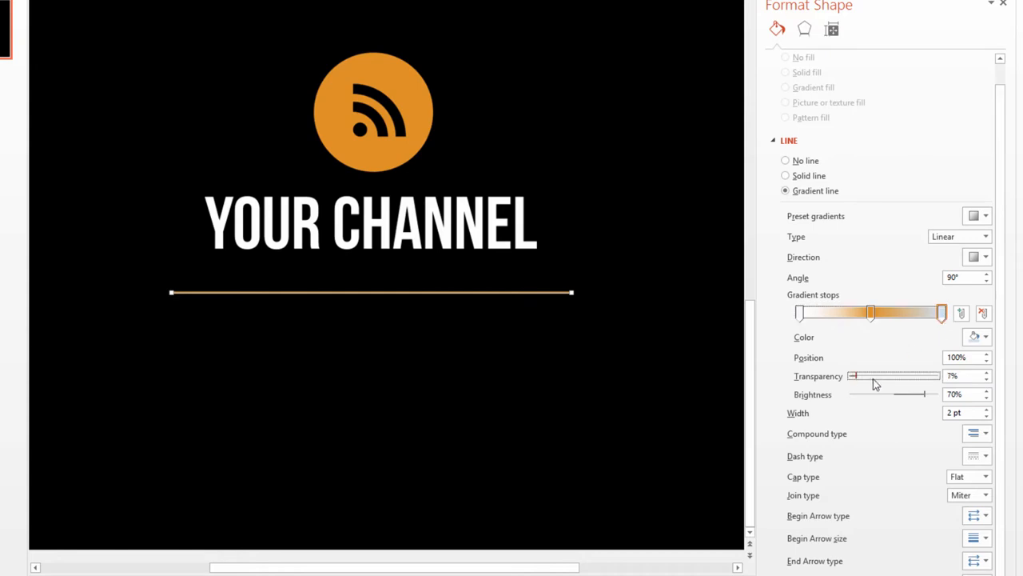
pyautogui.moveTo(853, 375); pyautogui.dragTo(937, 376)
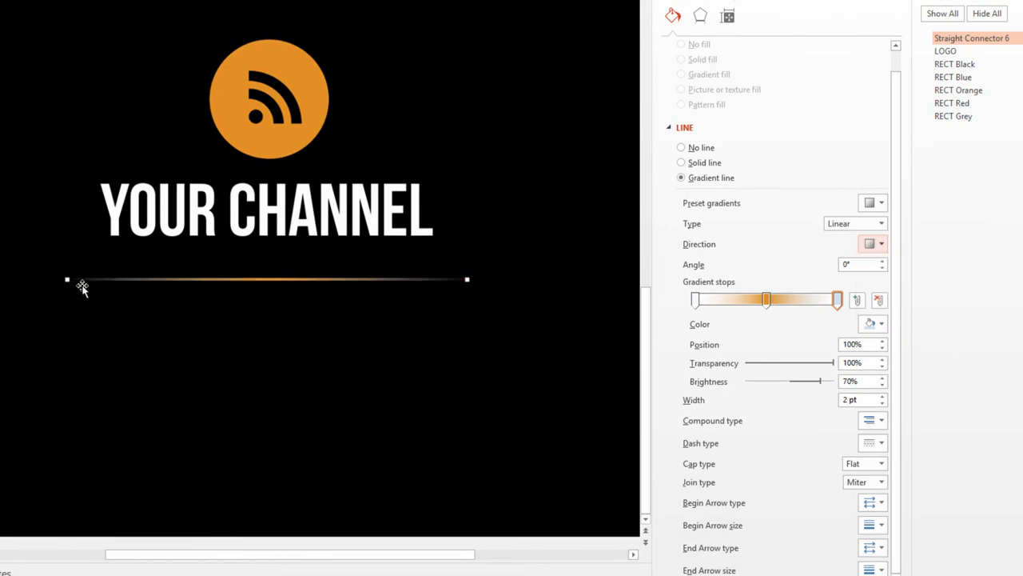
pyautogui.moveTo(457, 293)
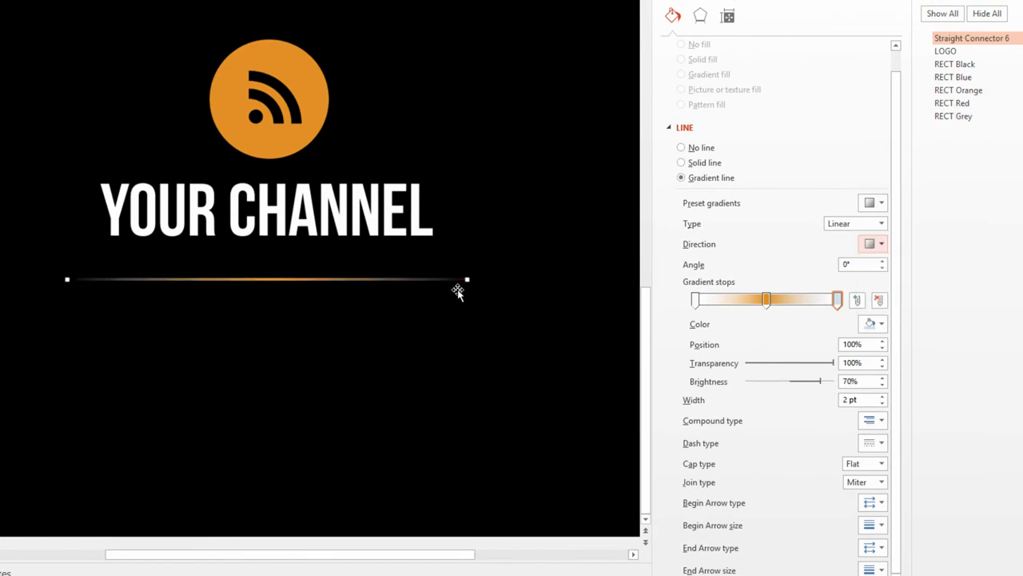
pyautogui.moveTo(437, 336)
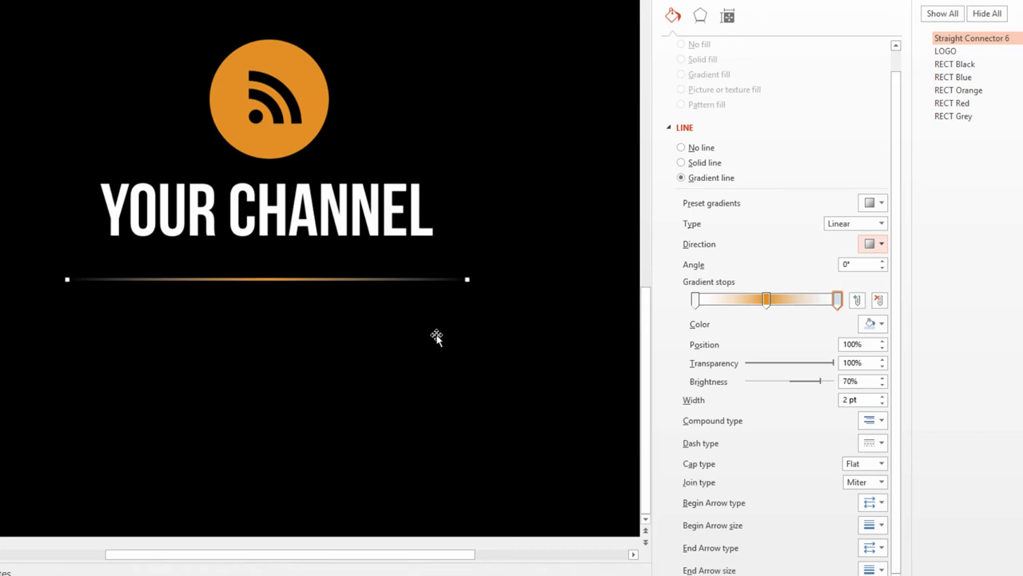
pyautogui.moveTo(819, 387)
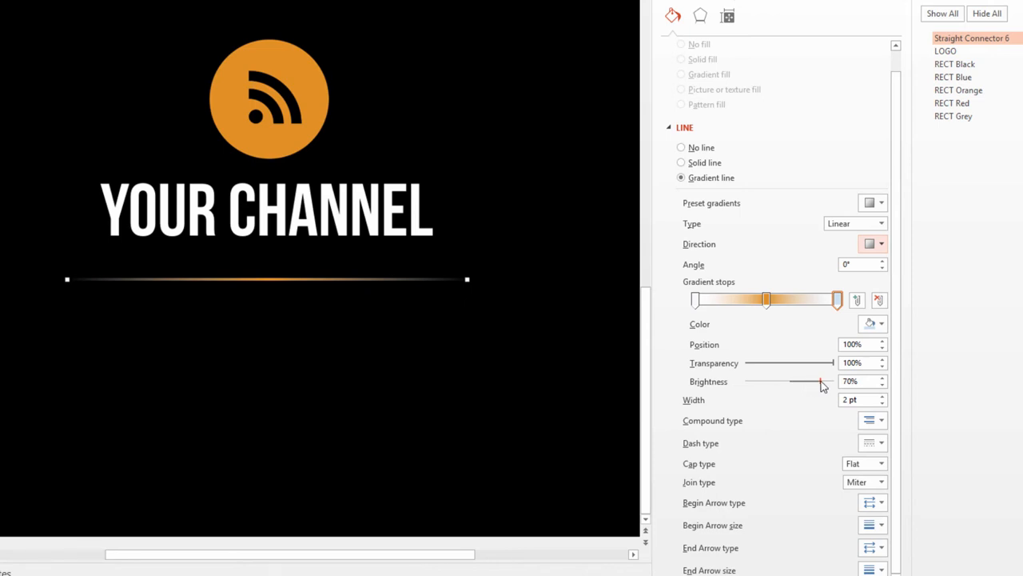
# Lower the brightness of the right and left end stops so only the orange centre glows
pyautogui.moveTo(823, 381); pyautogui.dragTo(799, 381)
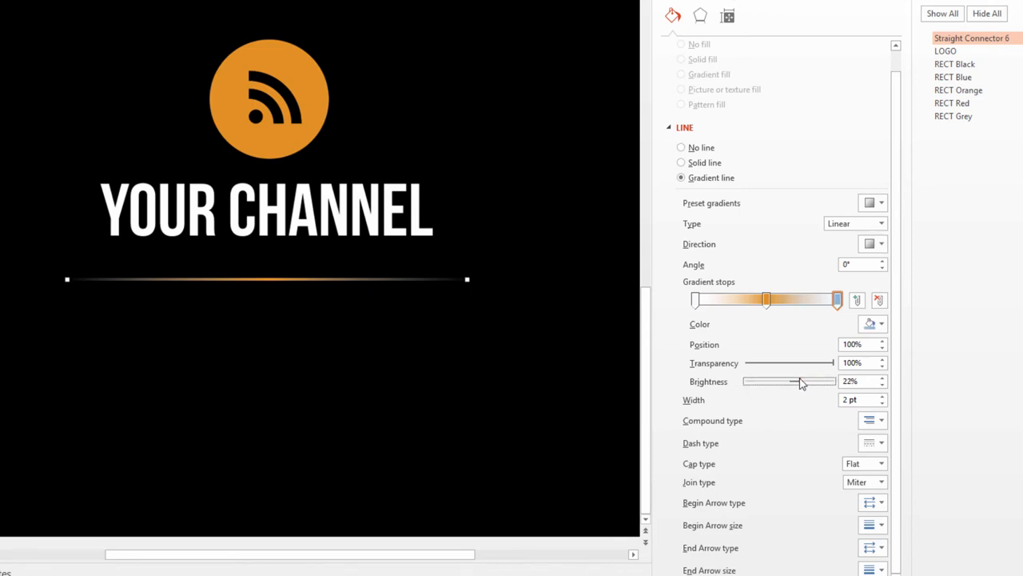
pyautogui.moveTo(800, 381); pyautogui.dragTo(759, 381)
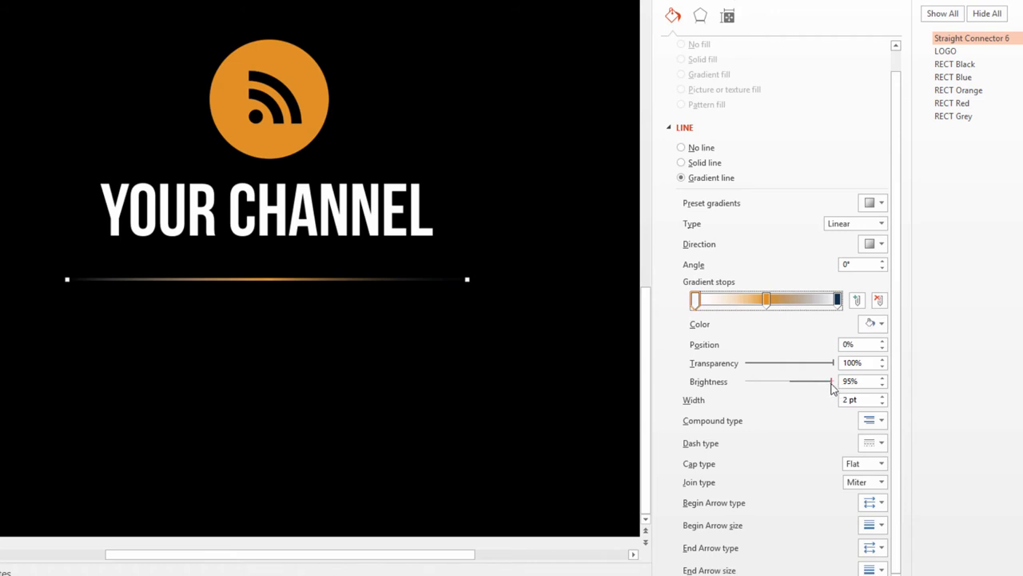
pyautogui.moveTo(831, 381); pyautogui.dragTo(772, 381)
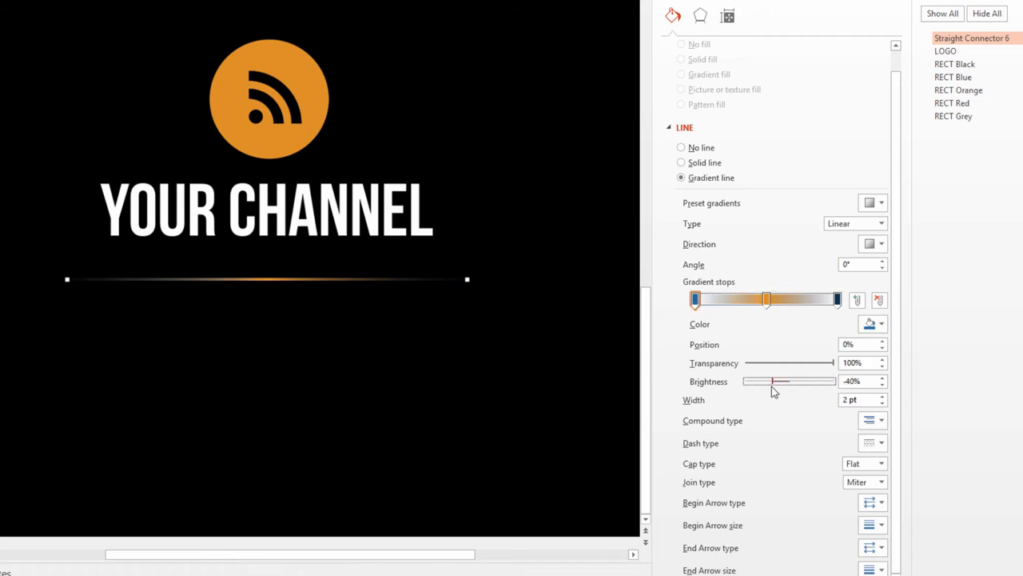
pyautogui.moveTo(784, 381); pyautogui.dragTo(777, 381)
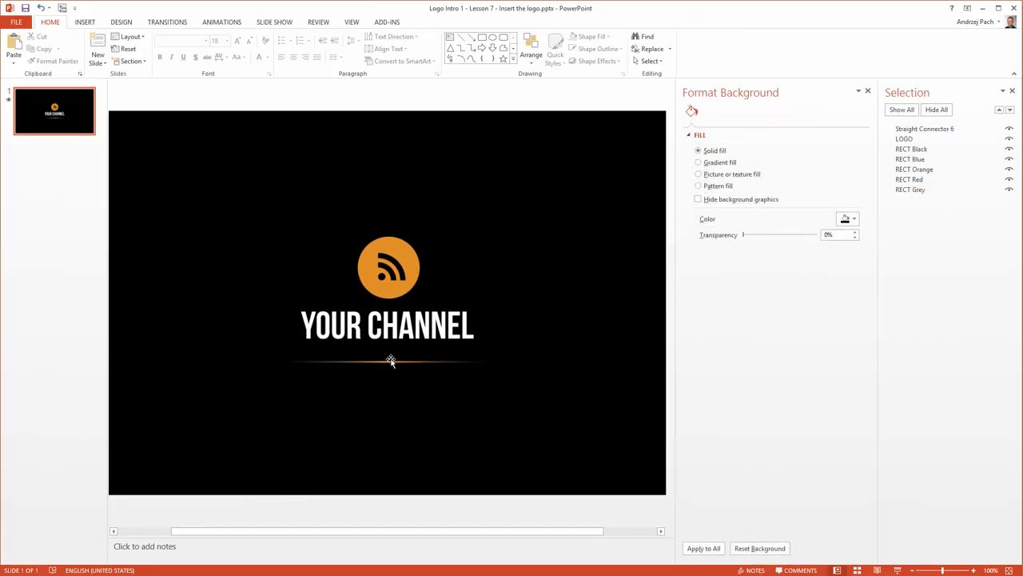
# Select the orange underline, then deselect it to preview the whole slide
pyautogui.click(390, 361)
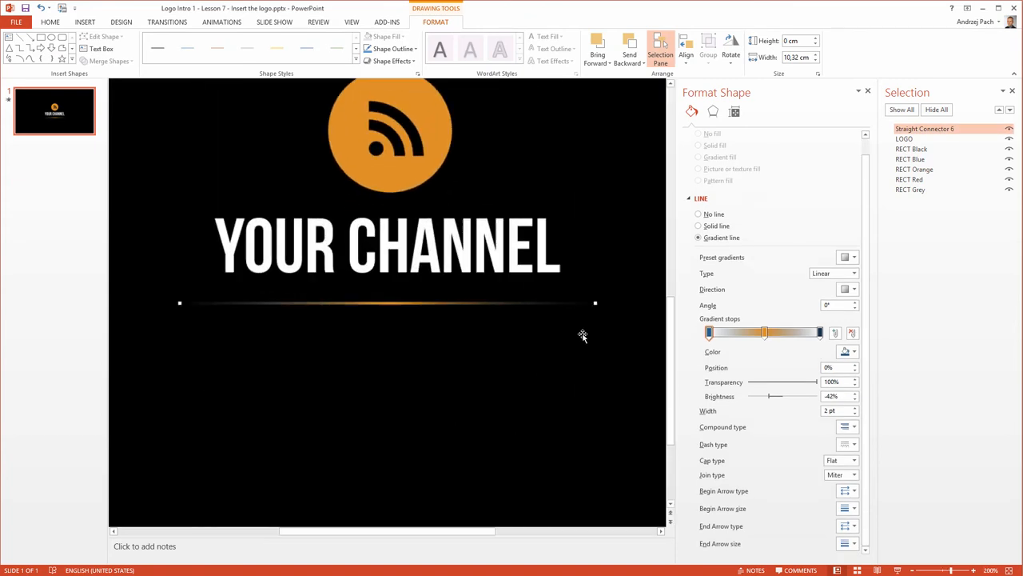
pyautogui.press('shift')
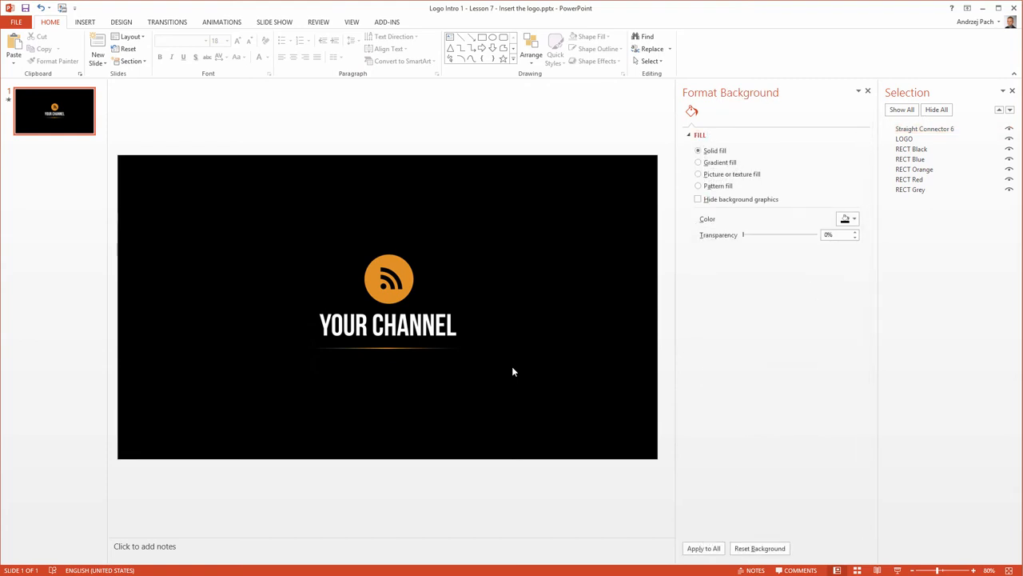
pyautogui.moveTo(518, 379)
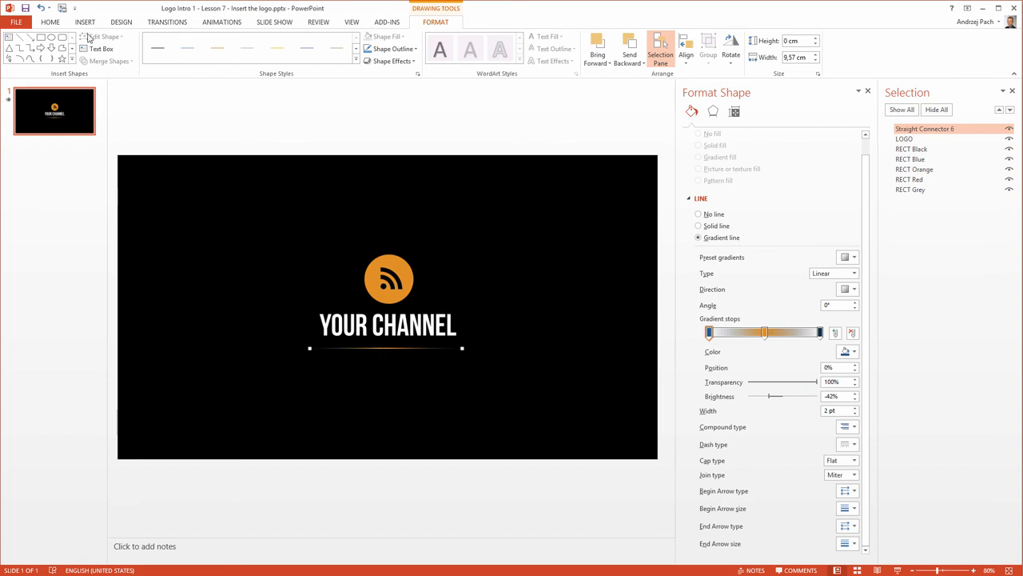
# Draw a full-height rectangle on the left with a gradient fill whose first stop is fully darkened
pyautogui.click(181, 46)
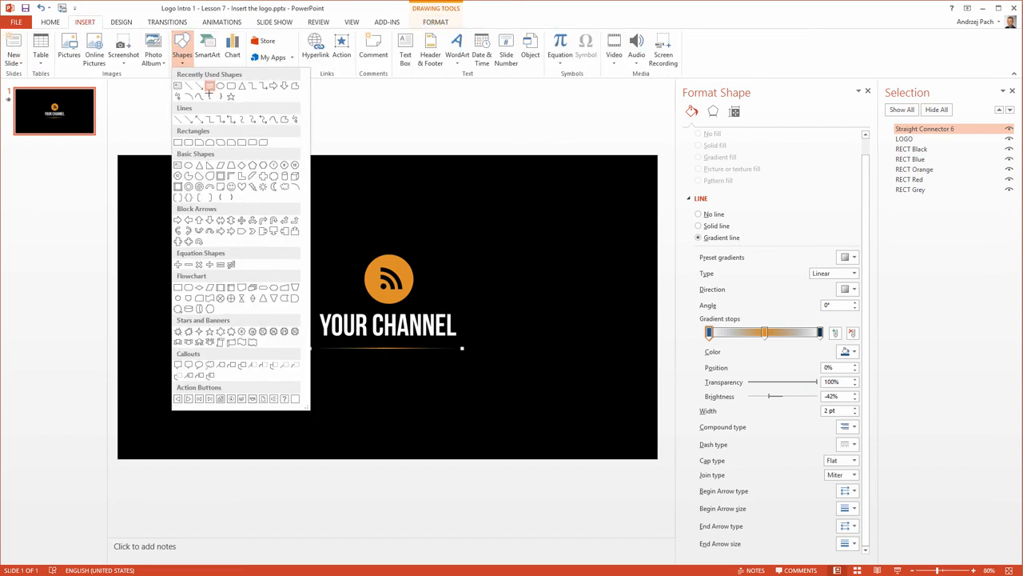
pyautogui.moveTo(177, 208); pyautogui.dragTo(295, 272)
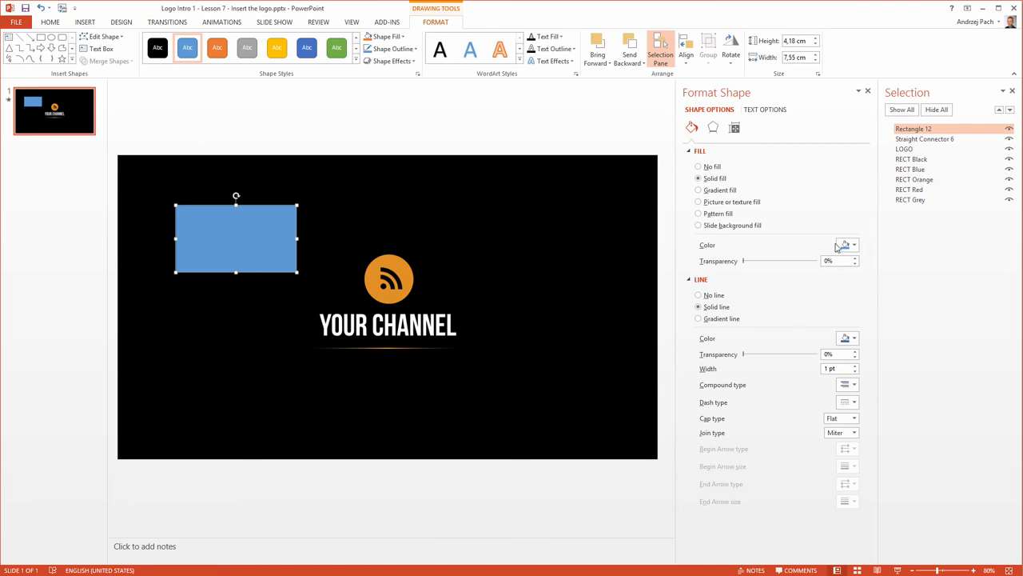
pyautogui.click(698, 189)
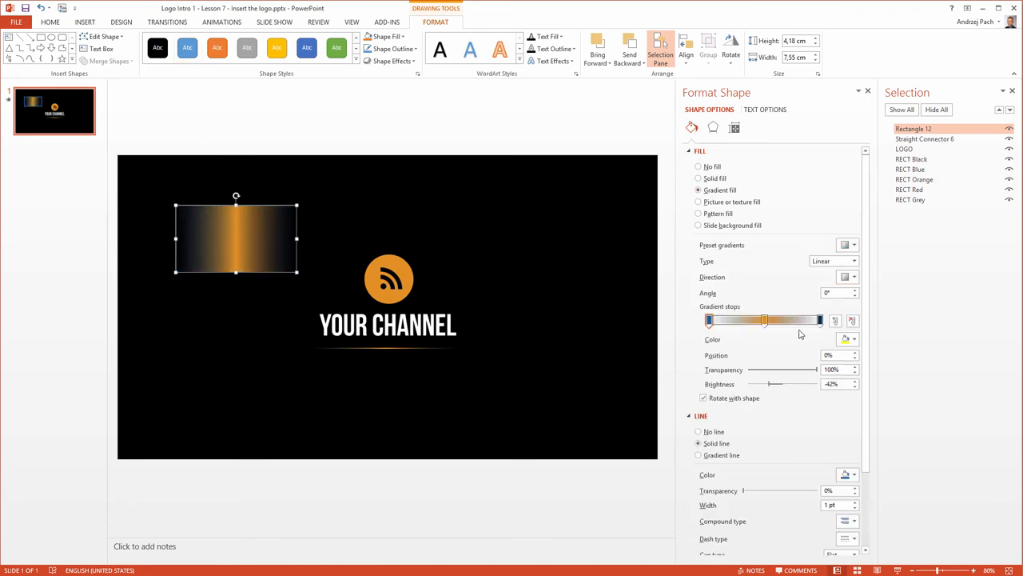
pyautogui.moveTo(235, 238); pyautogui.dragTo(533, 361)
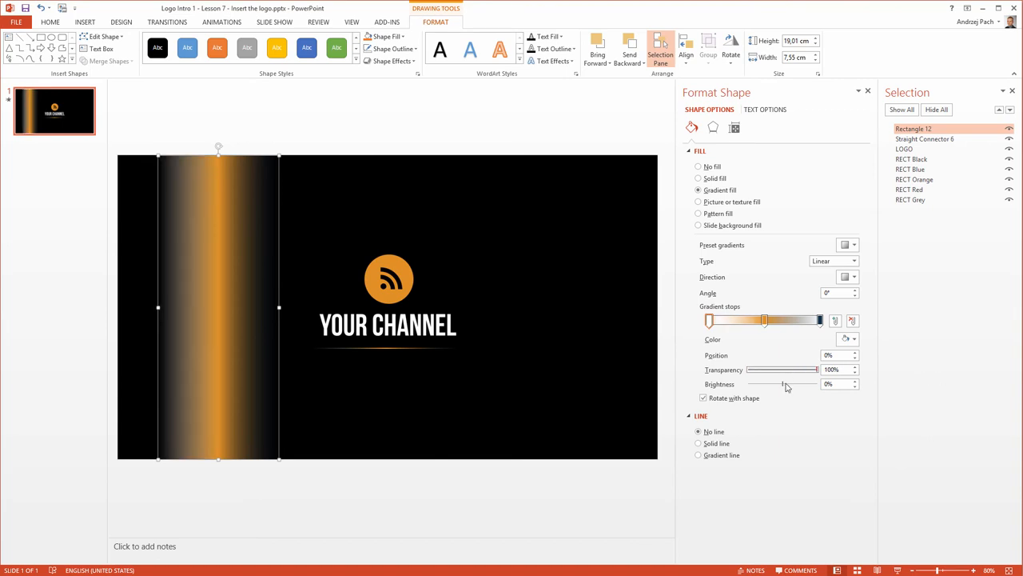
pyautogui.moveTo(808, 384); pyautogui.dragTo(770, 384)
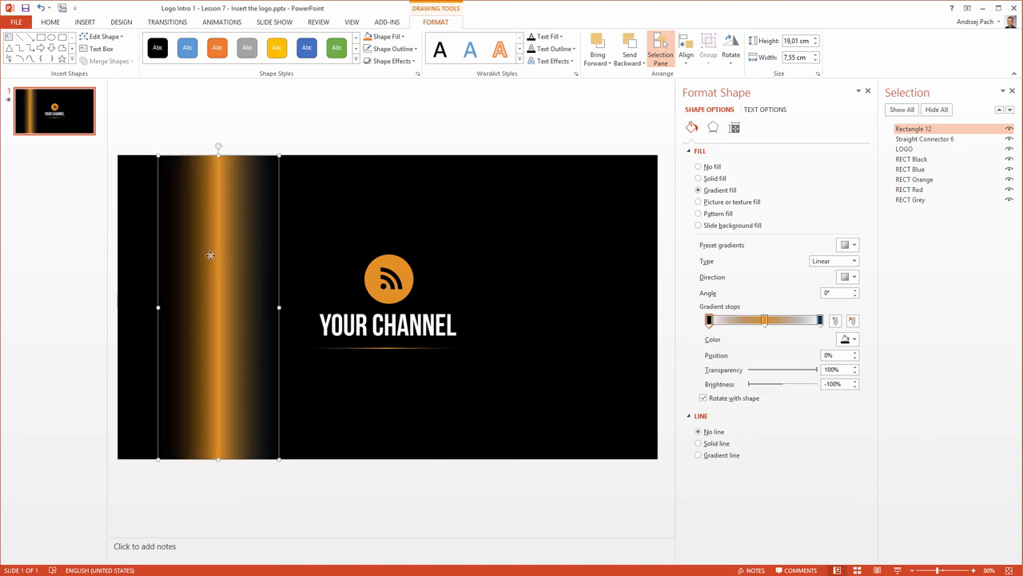
pyautogui.click(853, 339)
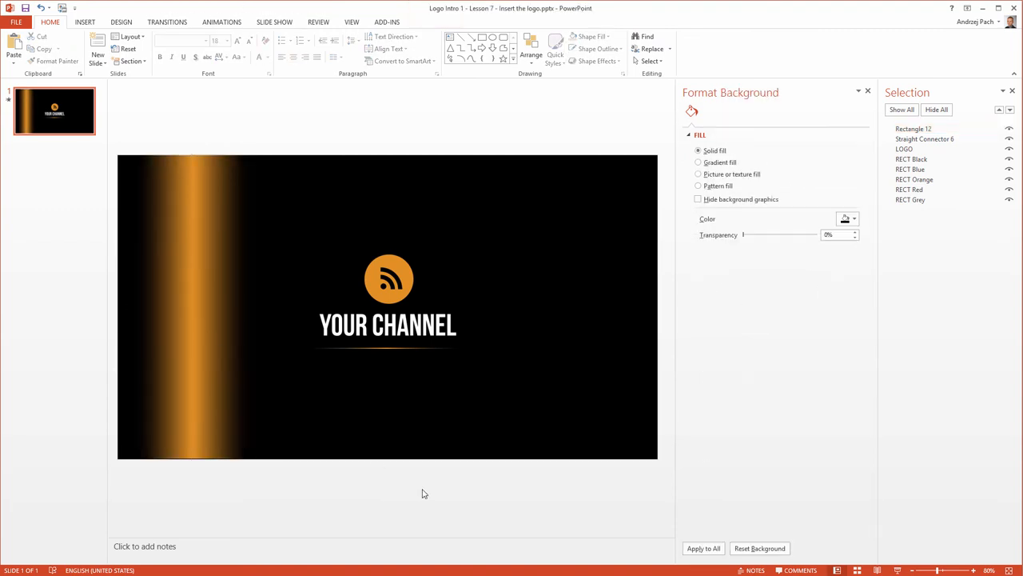
pyautogui.moveTo(214, 320)
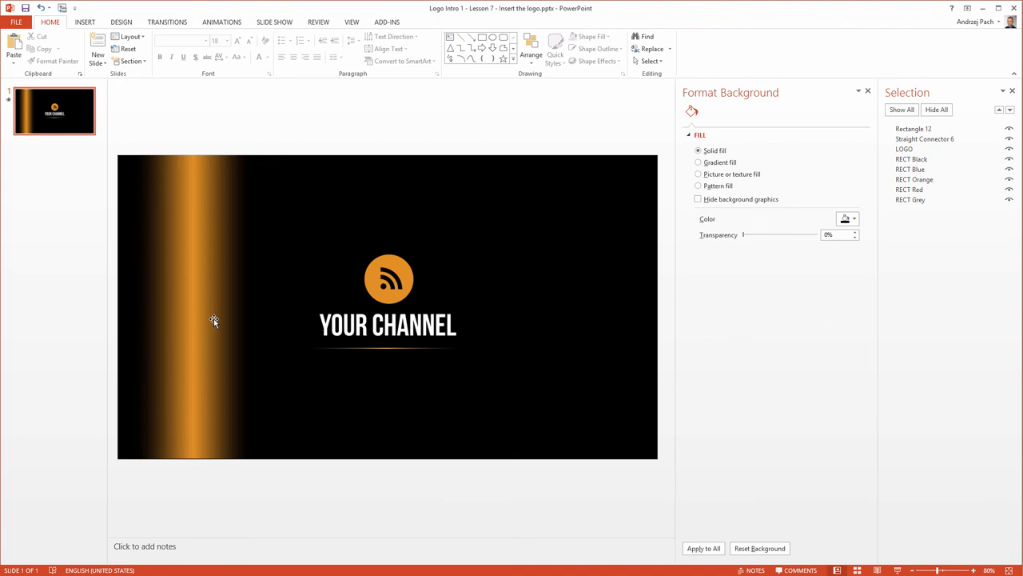
pyautogui.moveTo(366, 319)
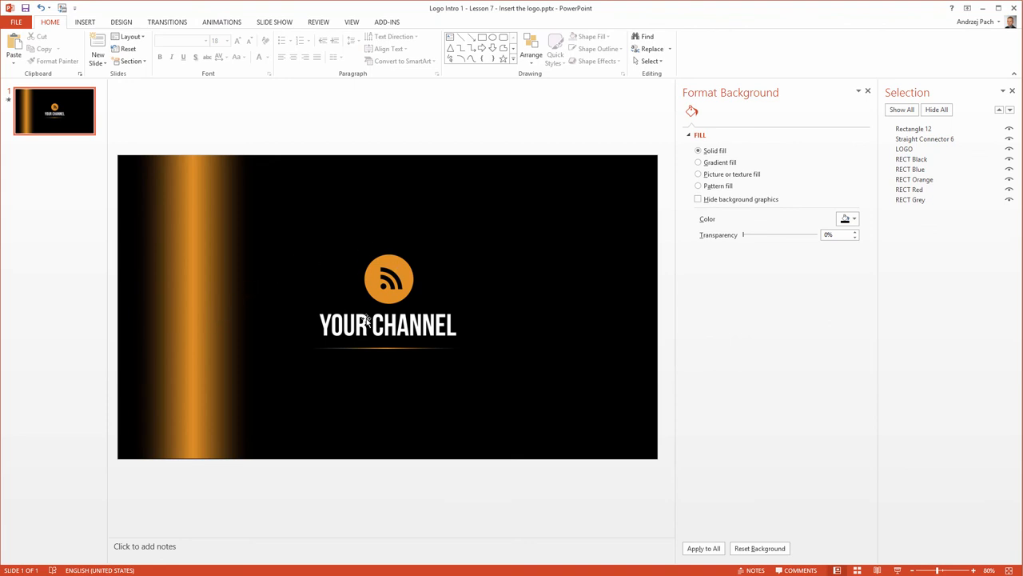
pyautogui.moveTo(301, 246)
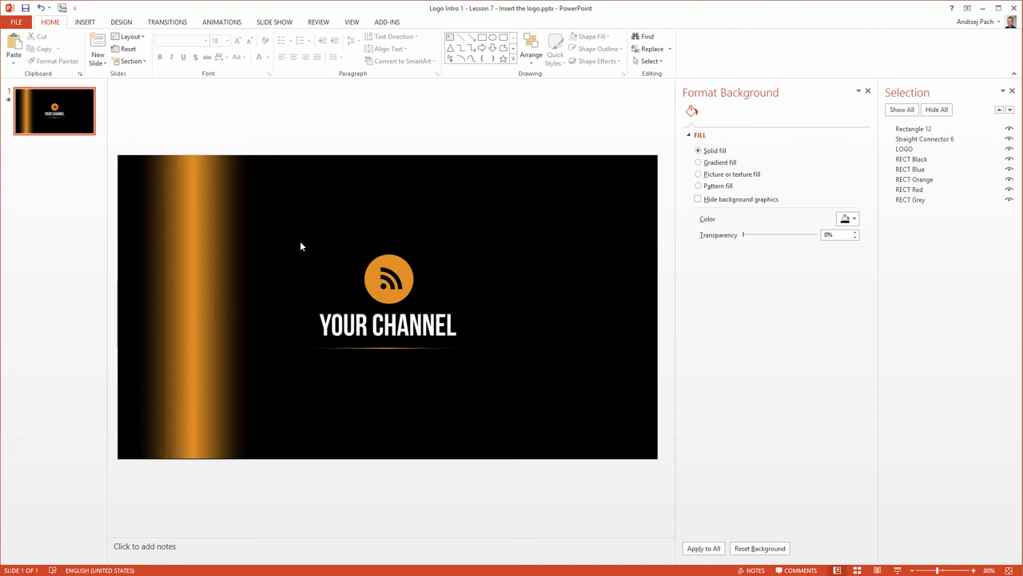
pyautogui.moveTo(276, 265)
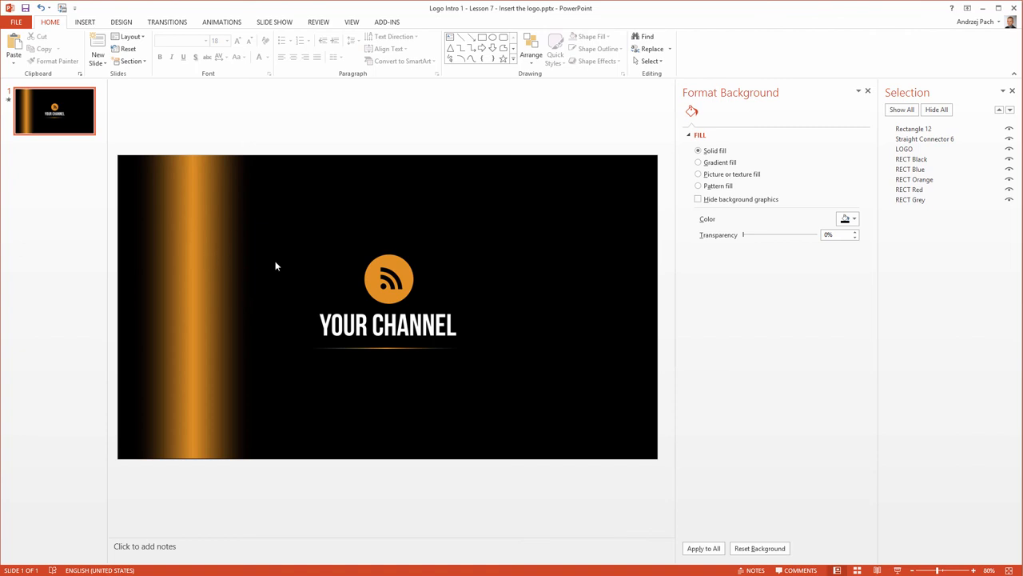